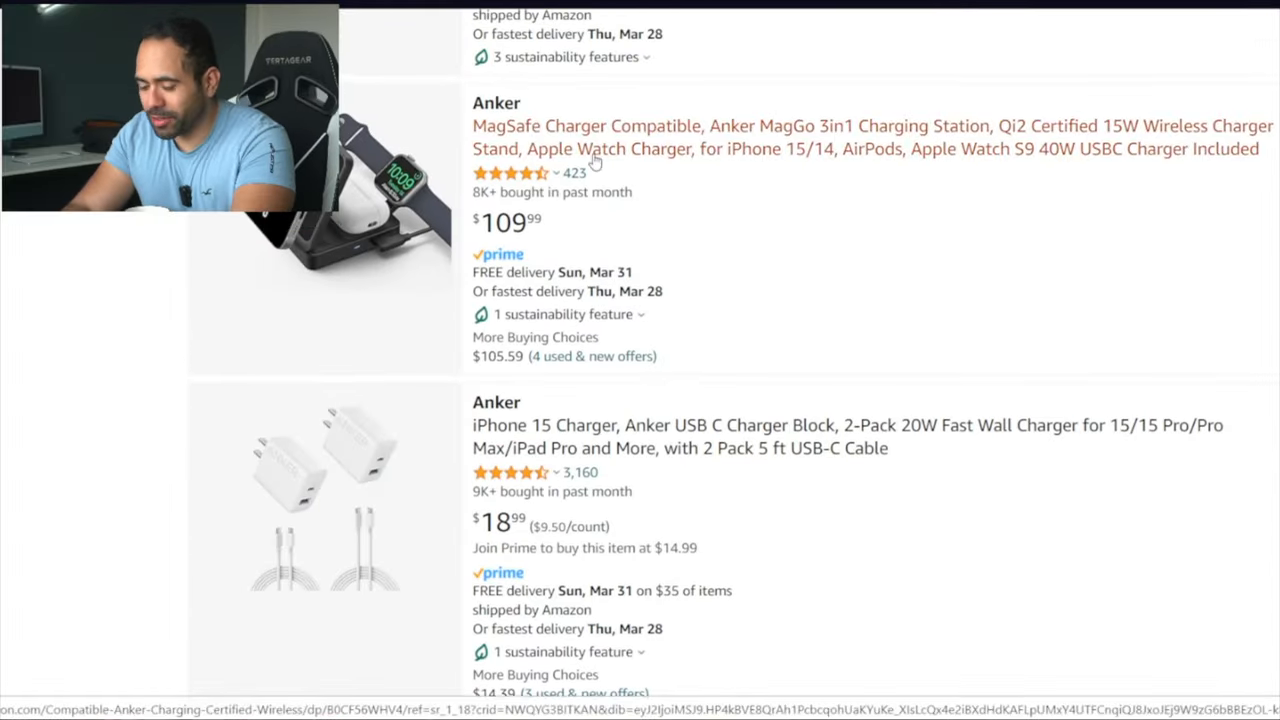
Step: Open the Anker MagGo 3-in-1 charger listing and show its Apple Watch charging photo
right_click(595, 160)
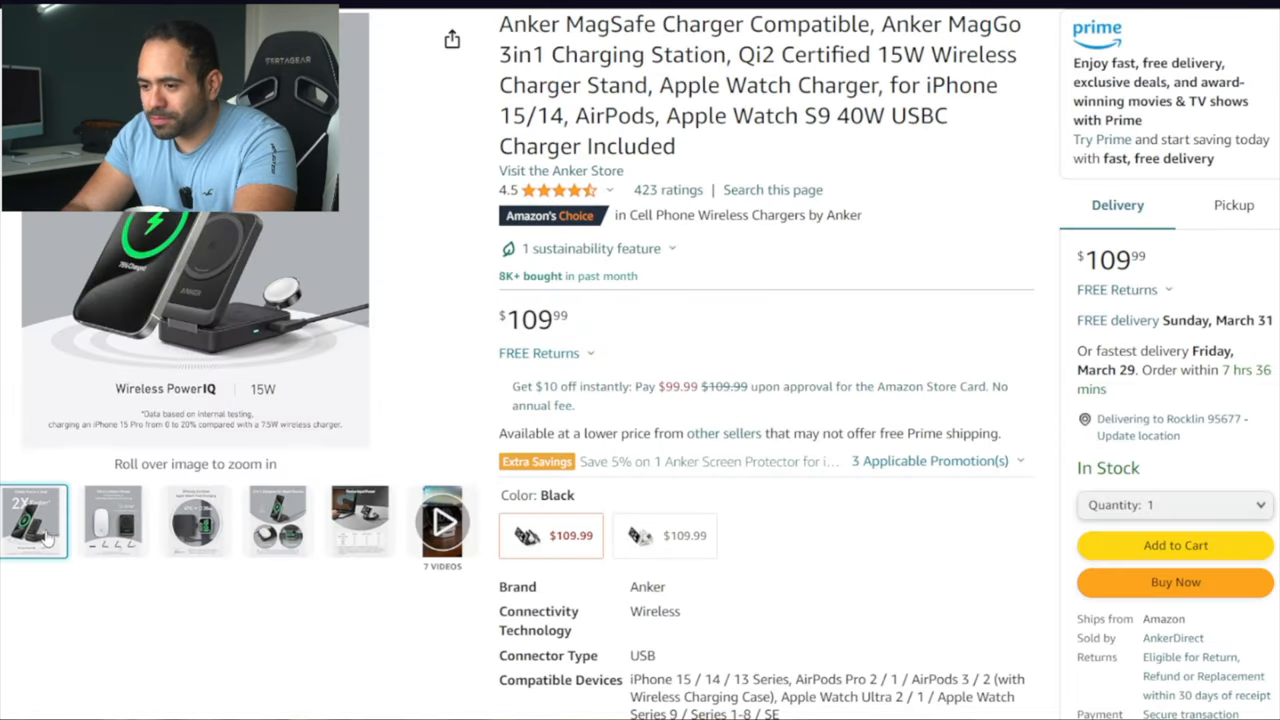
left_click(195, 521)
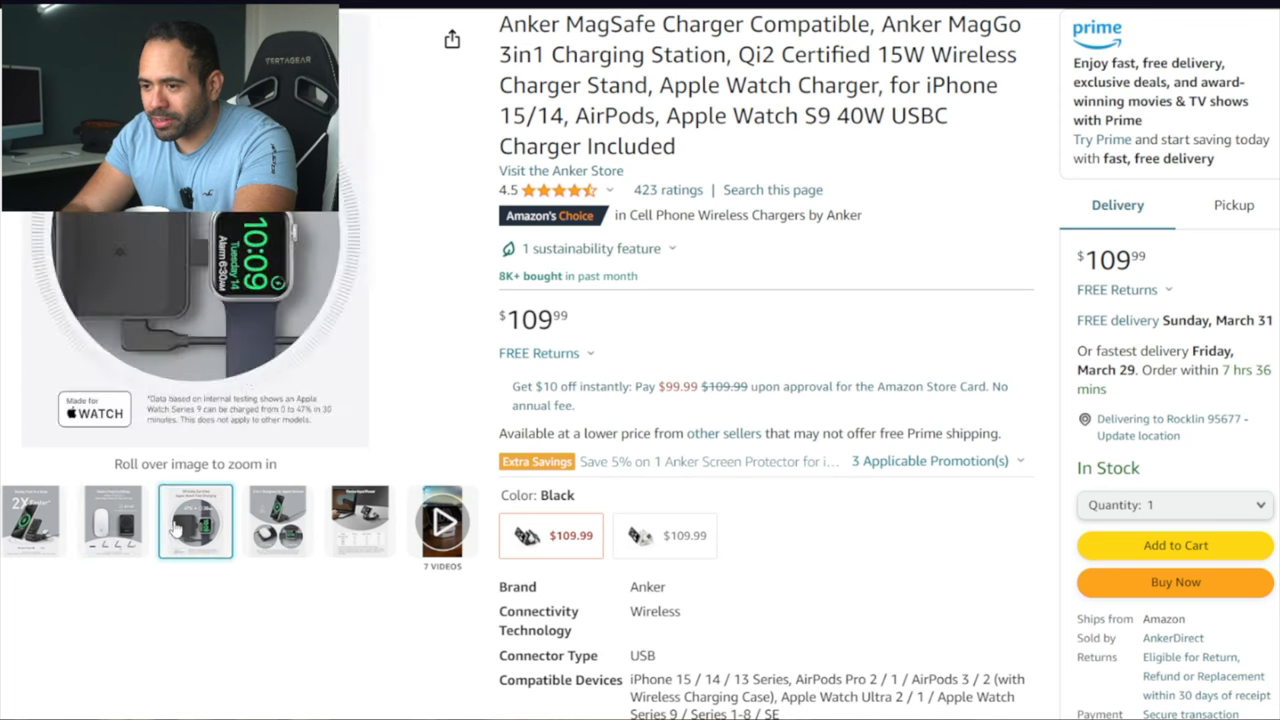
left_click(113, 522)
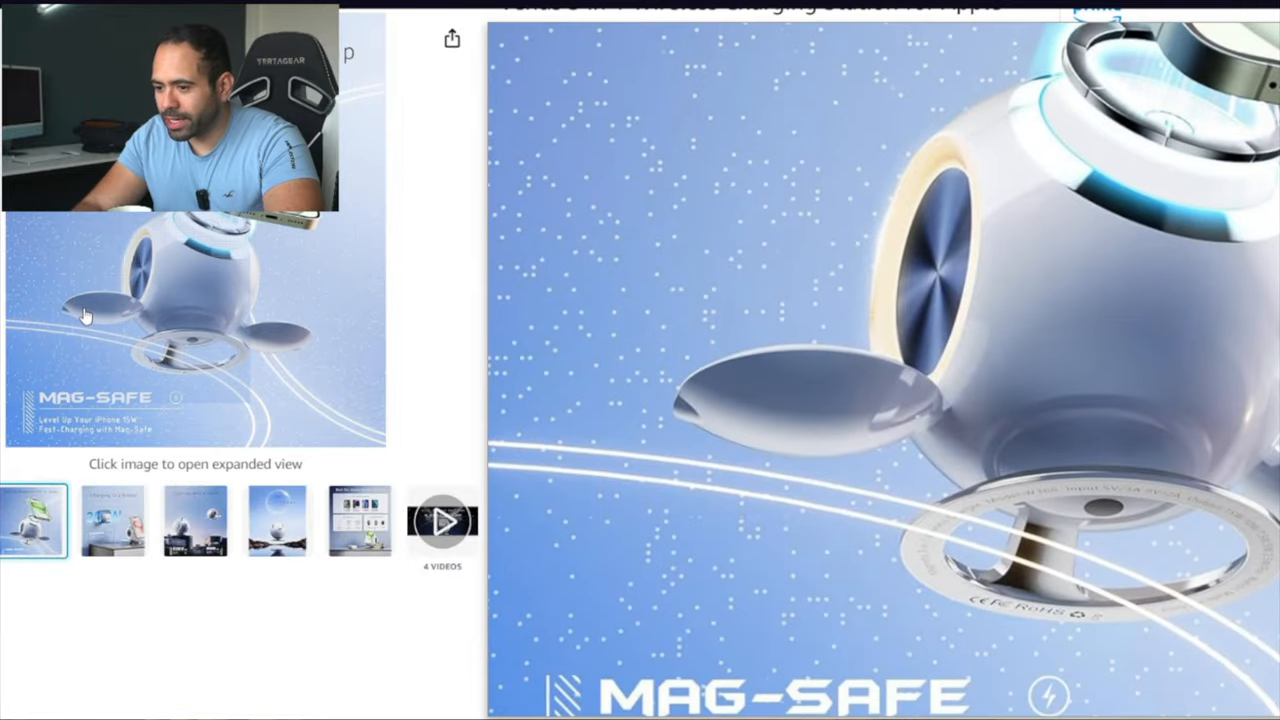
Step: Flip through the PEXXUS Venus expanded gallery photos, then scroll down to Product information
left_click(113, 525)
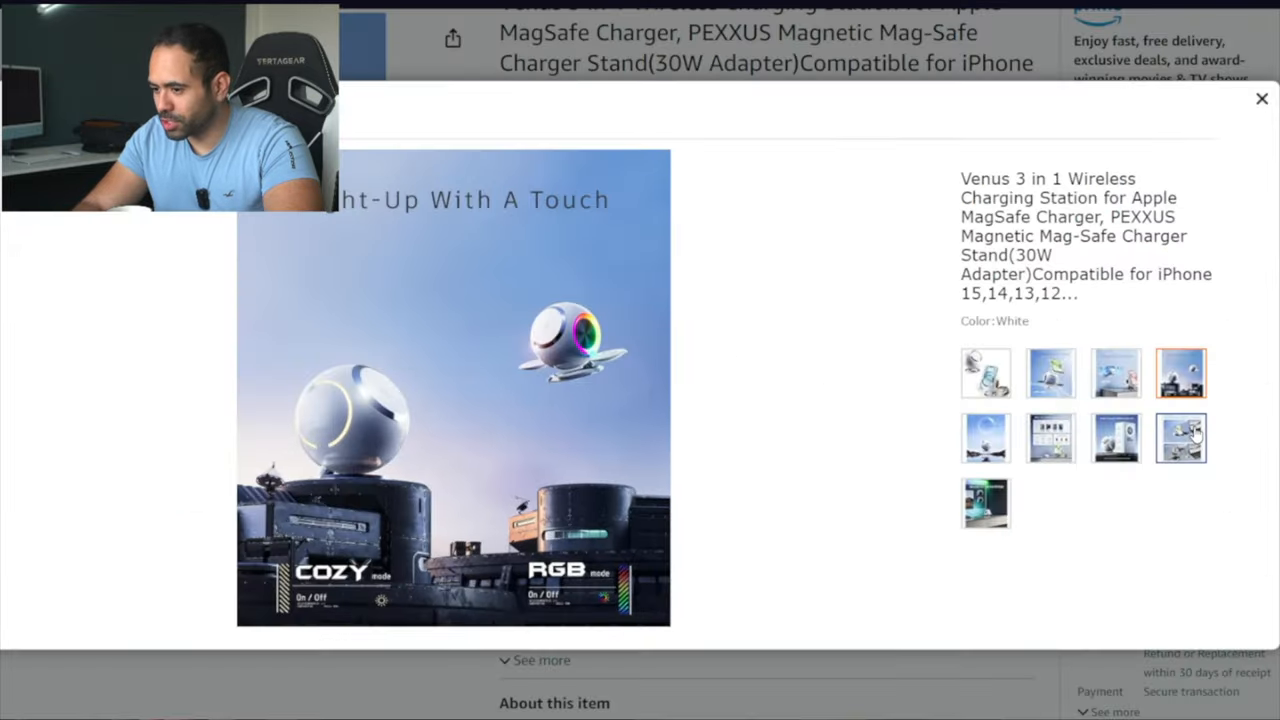
left_click(1180, 440)
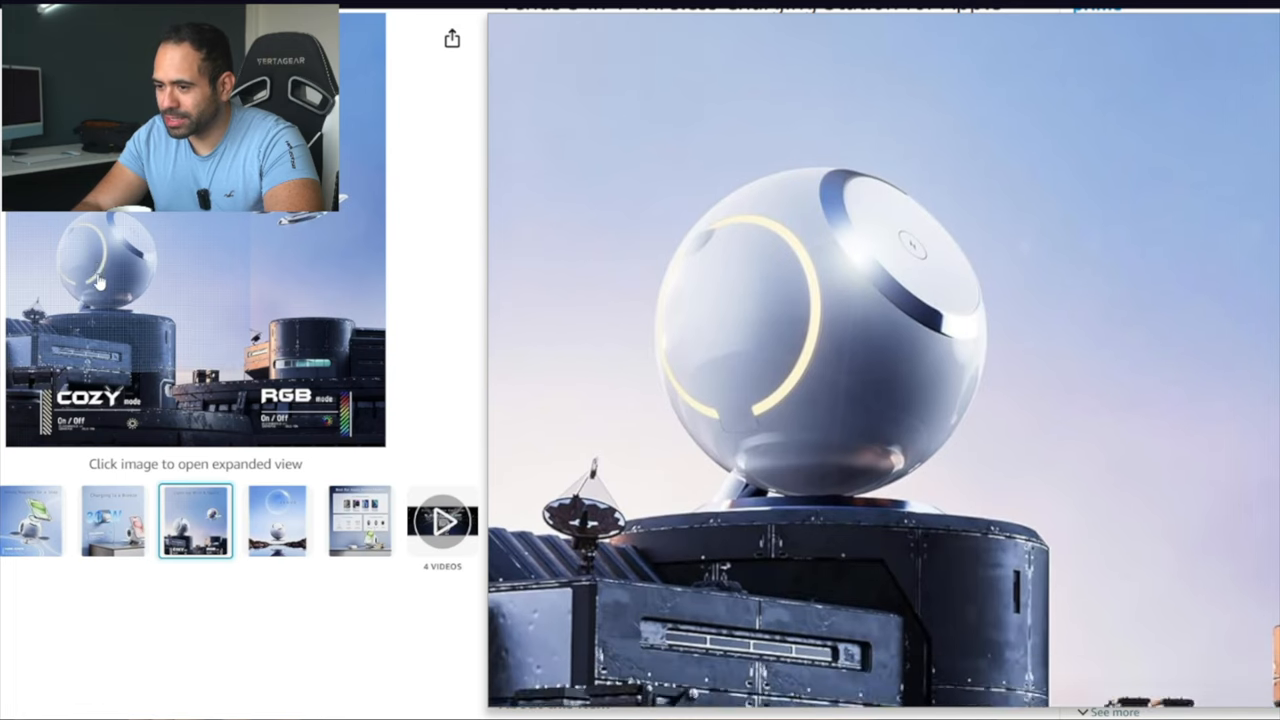
left_click(359, 520)
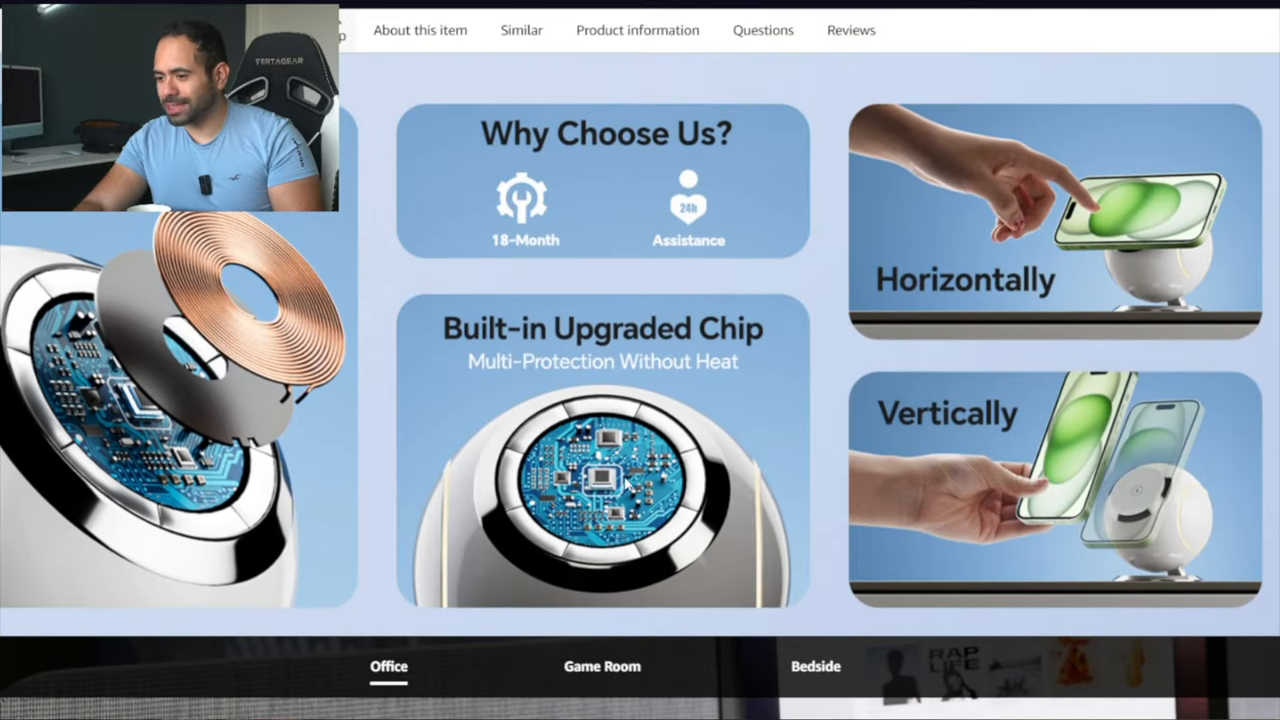
mouse_move(137, 237)
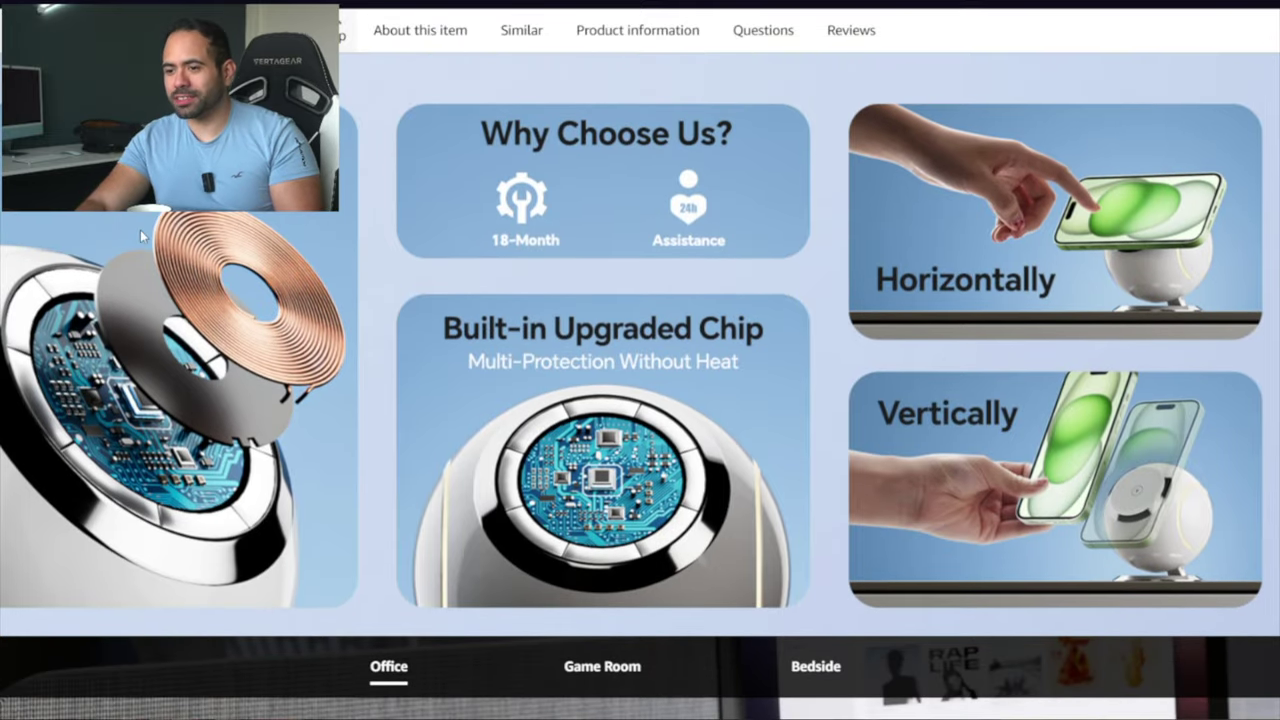
mouse_move(216, 298)
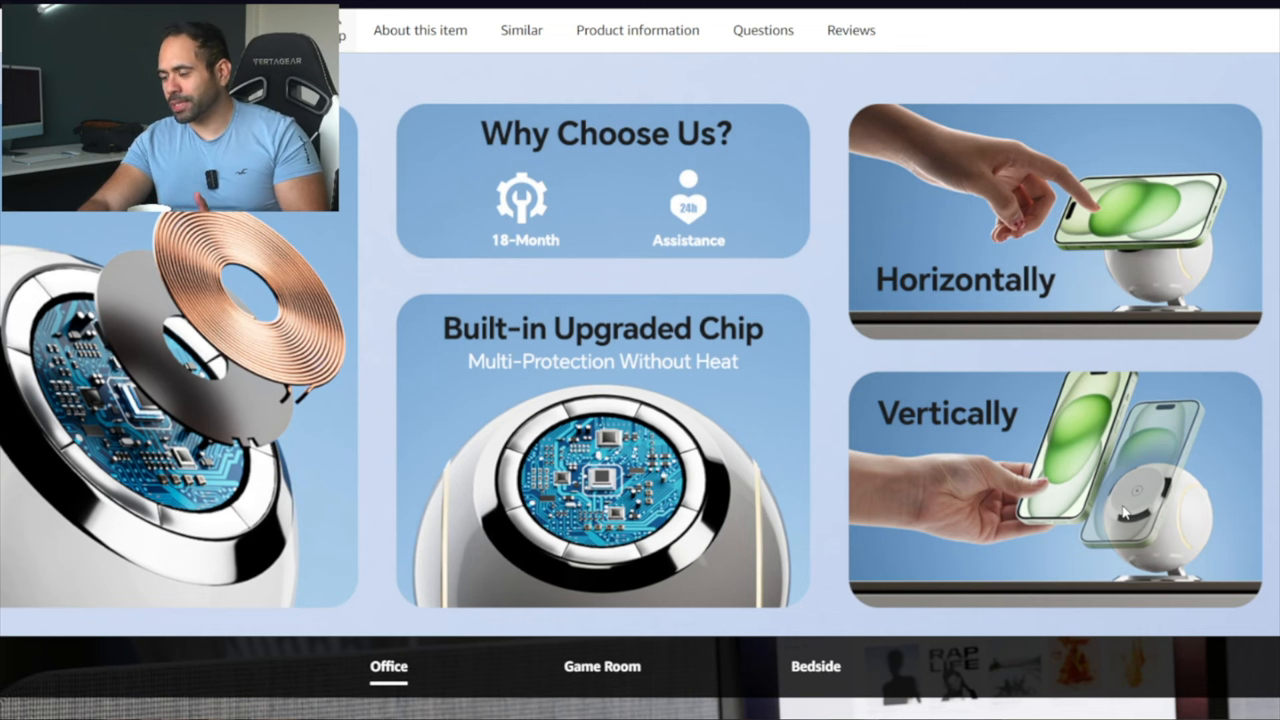
scroll("down", 3)
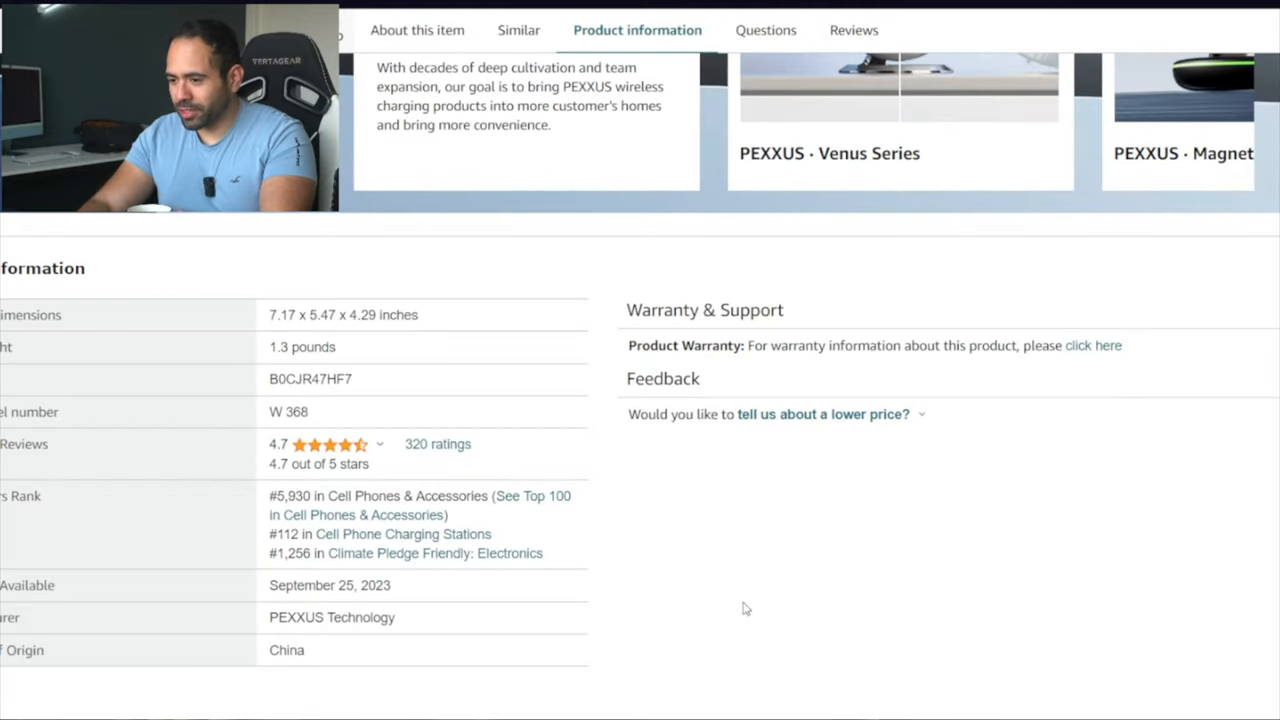
Step: Jump to the PEXXUS reviews and step through customer photos to the retail box shot
left_click(763, 30)
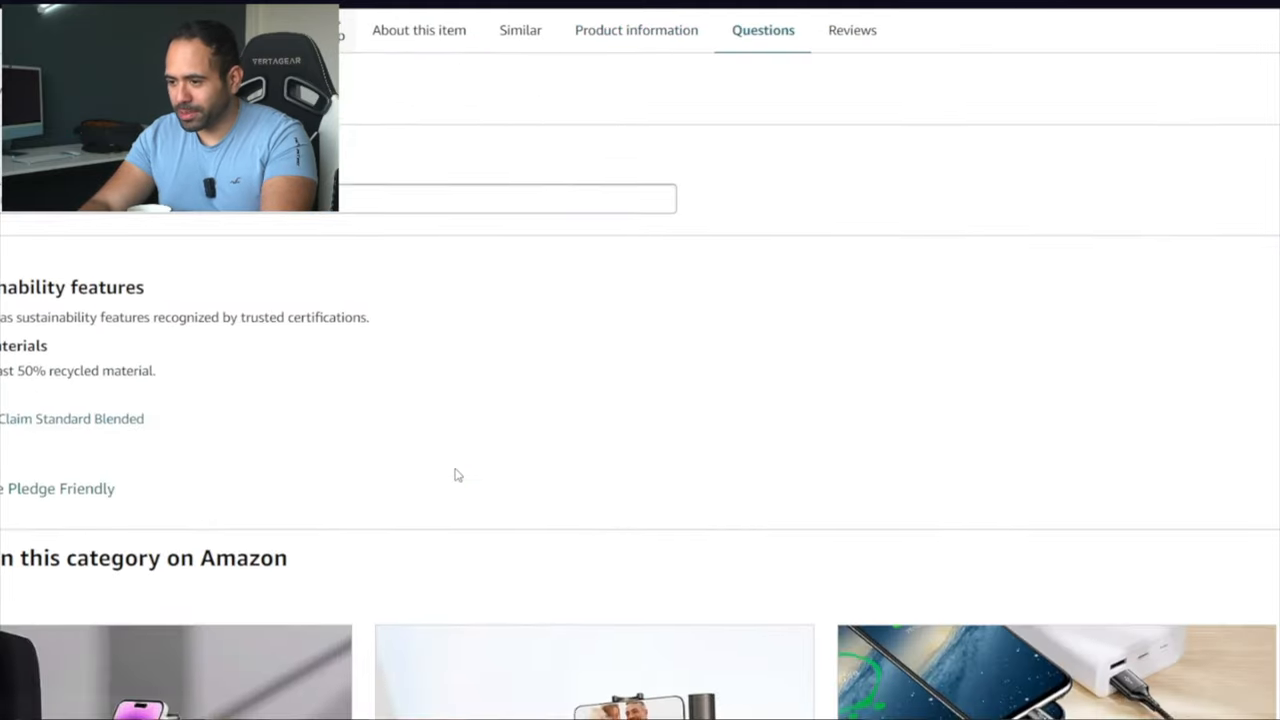
left_click(636, 30)
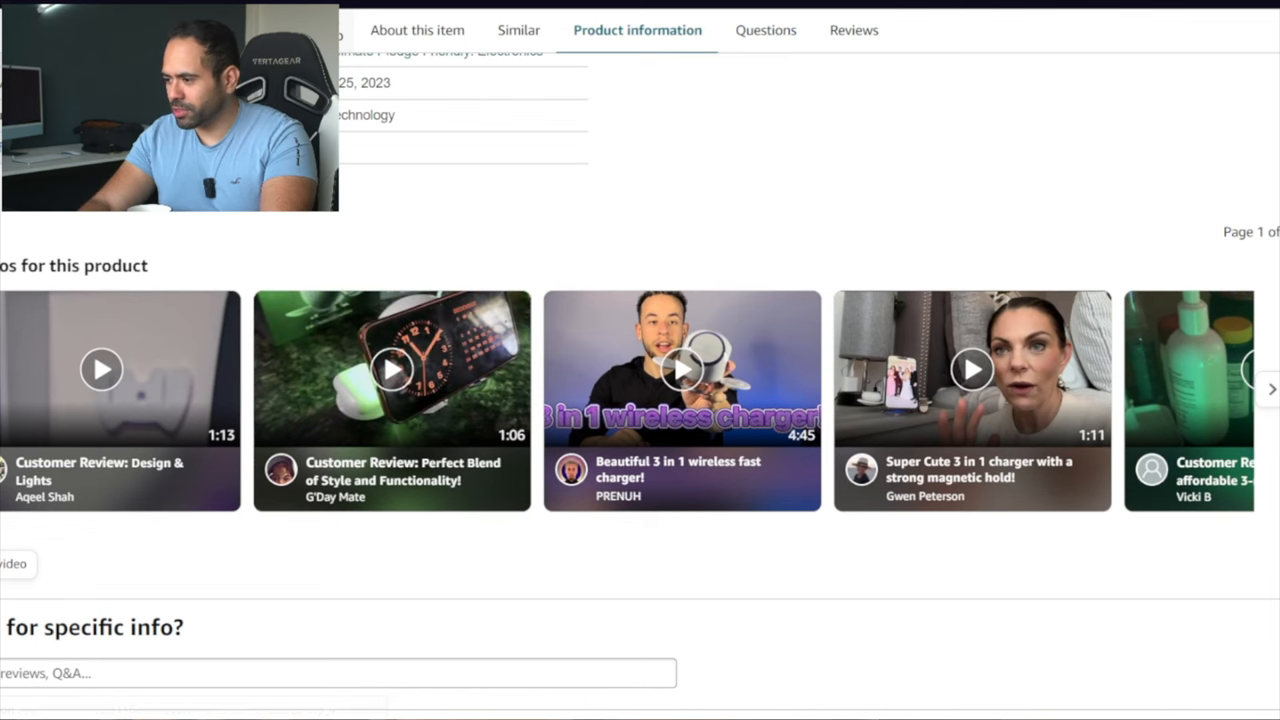
left_click(393, 369)
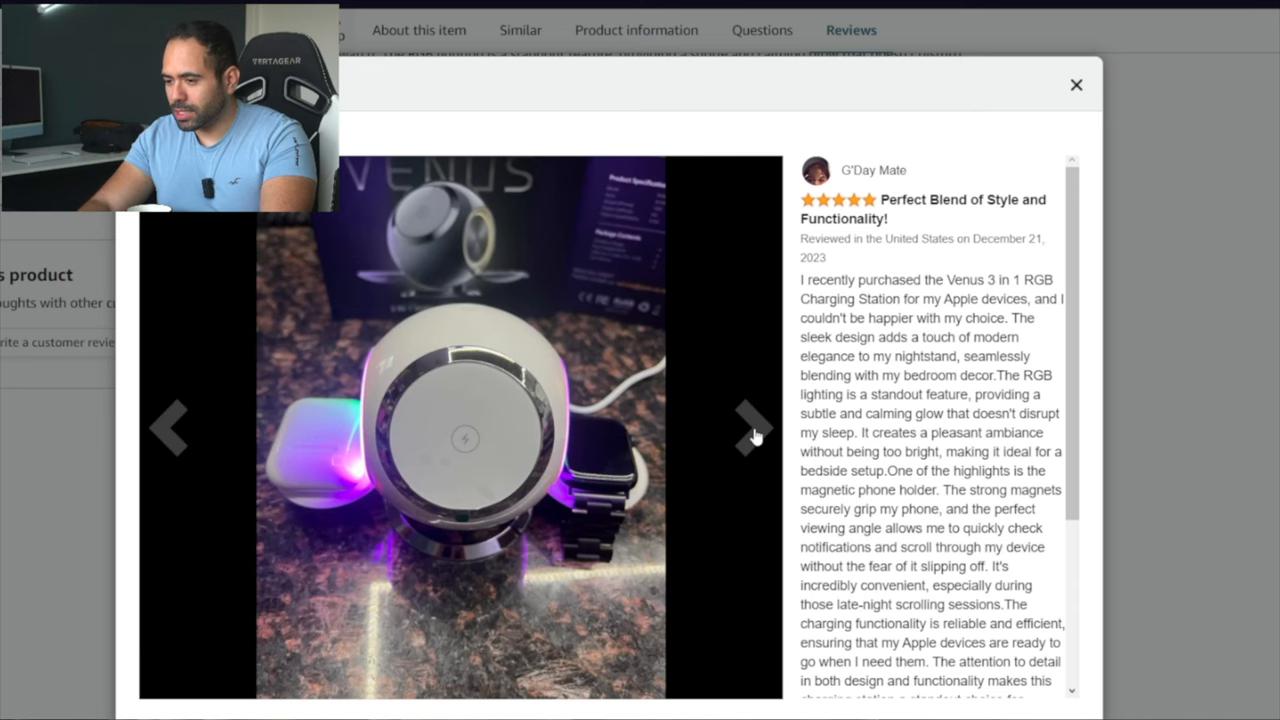
left_click(752, 425)
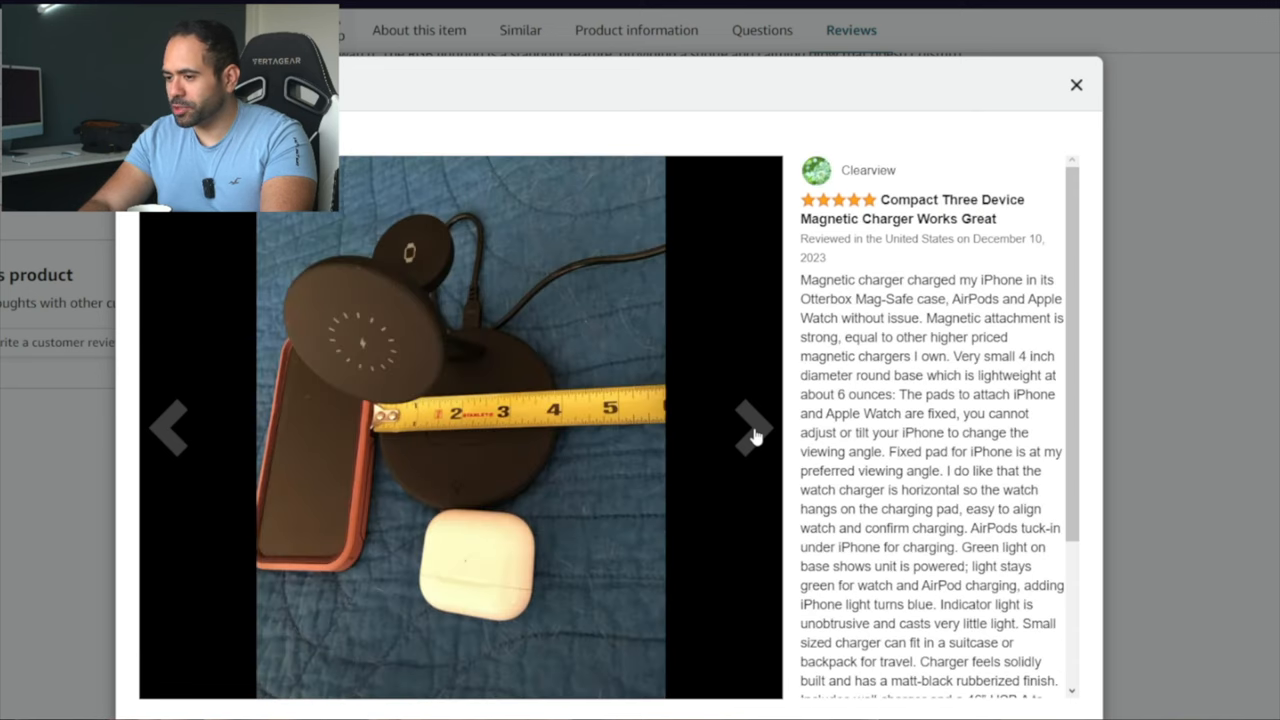
left_click(751, 436)
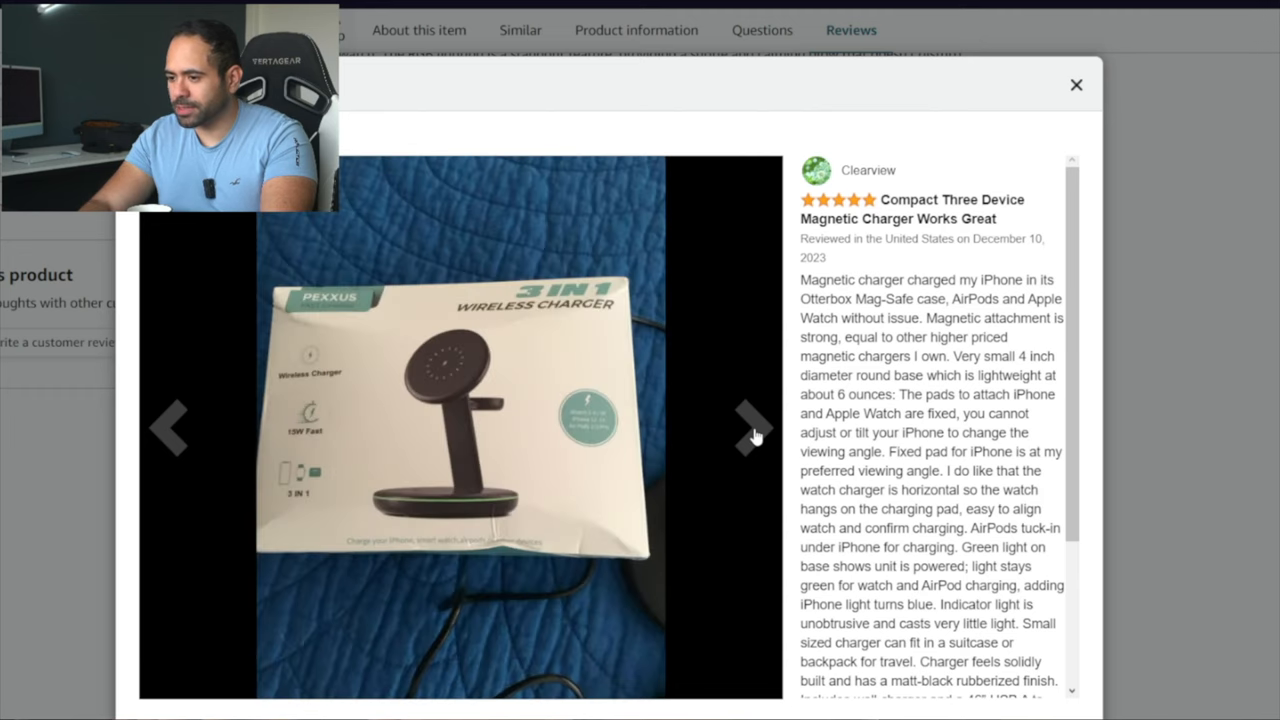
mouse_move(168, 440)
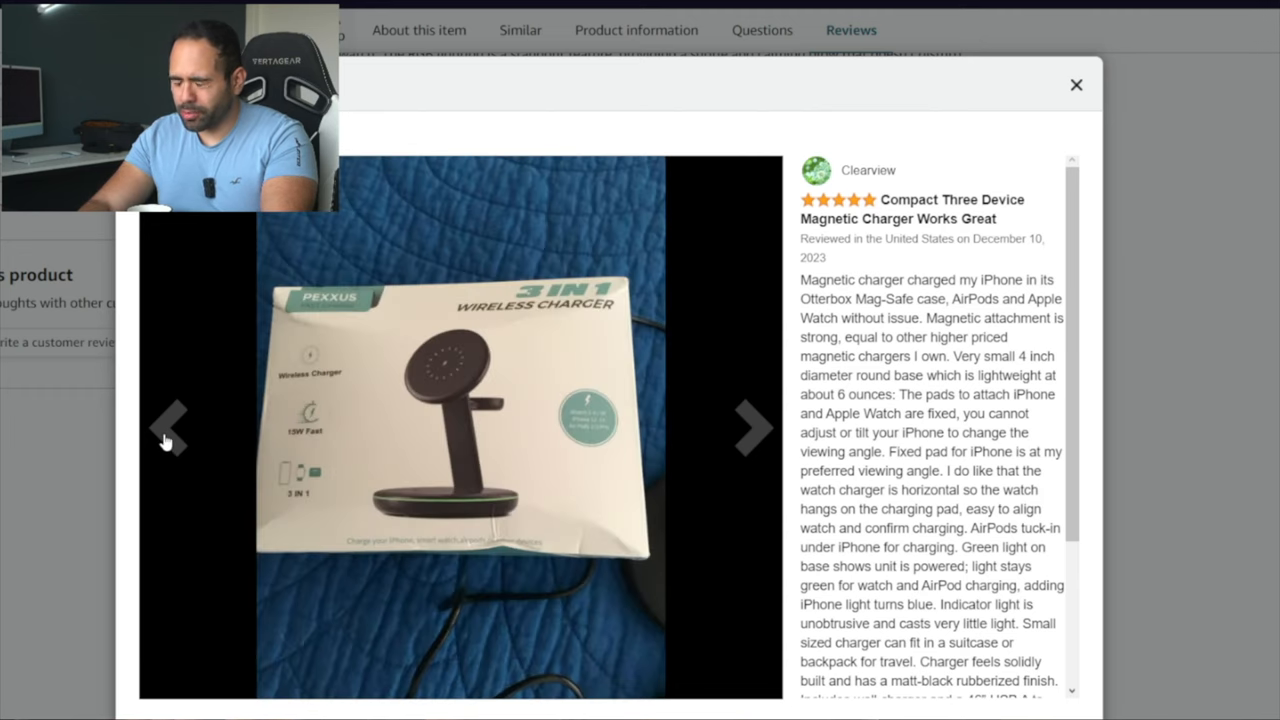
mouse_move(747, 437)
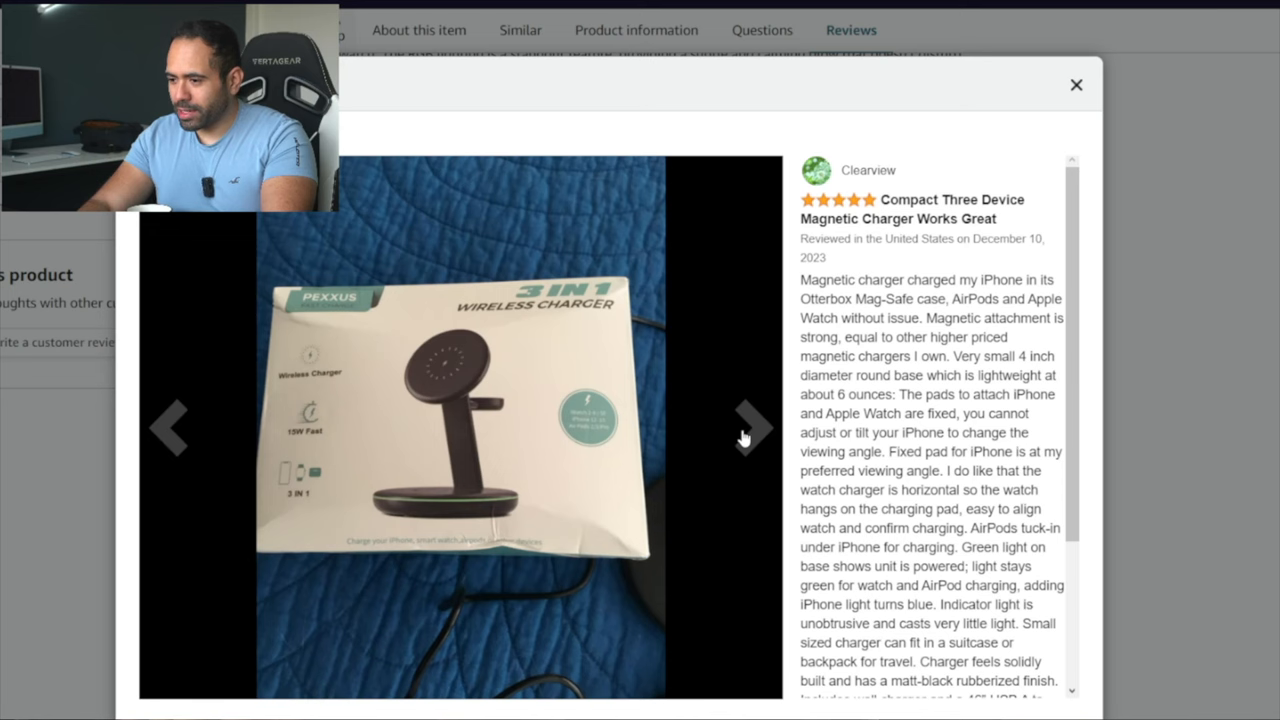
mouse_move(163, 431)
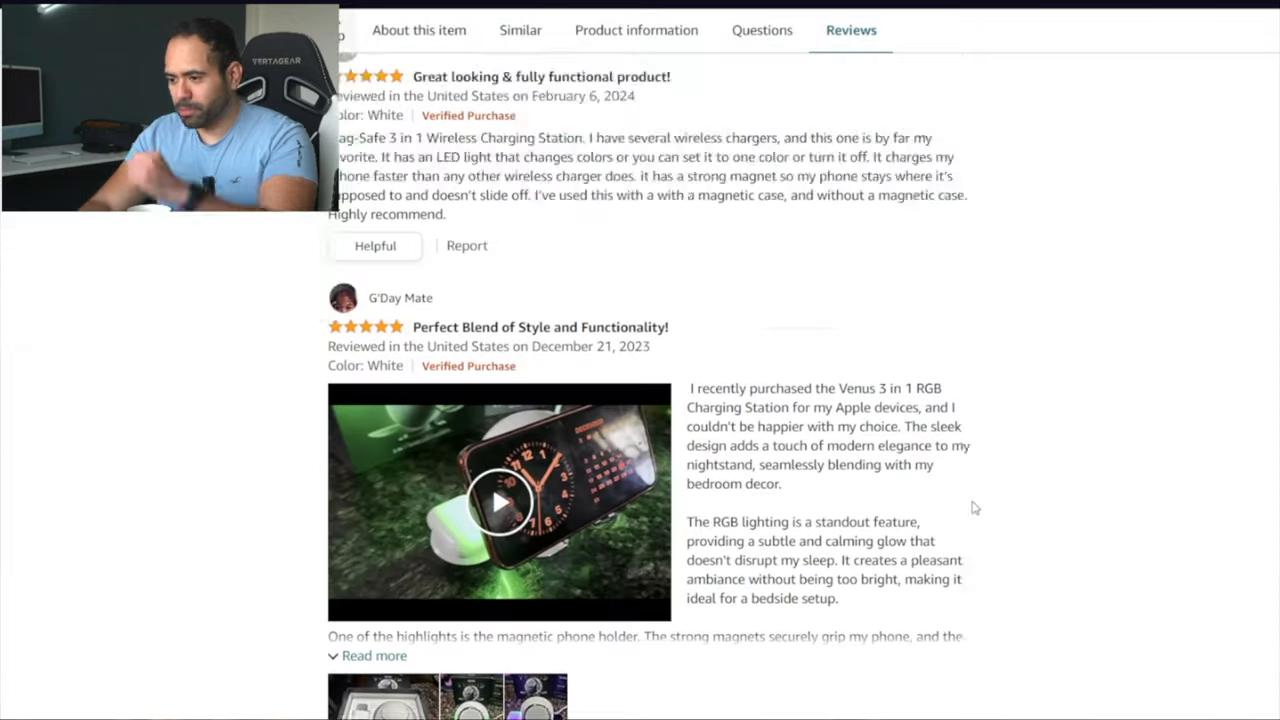
Step: Scroll through the written reviews to the 'Customers frequently viewed' charger carousel
scroll("down", 3)
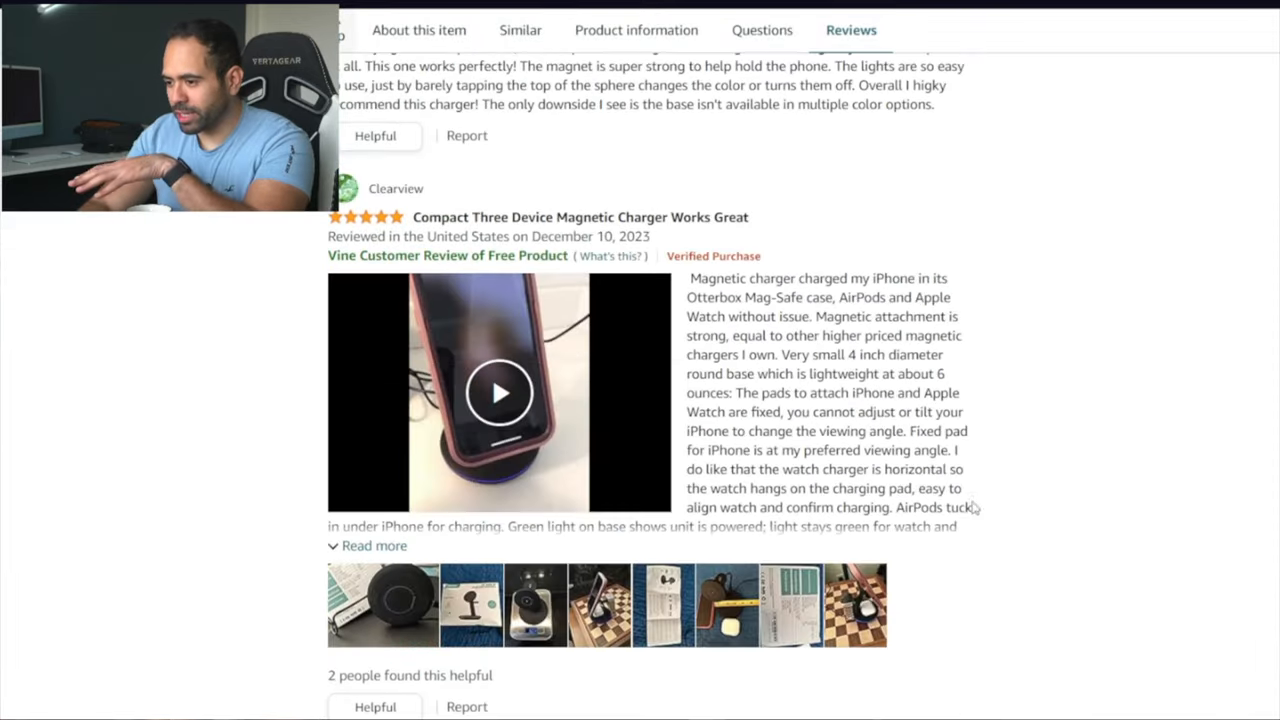
scroll("down", 3)
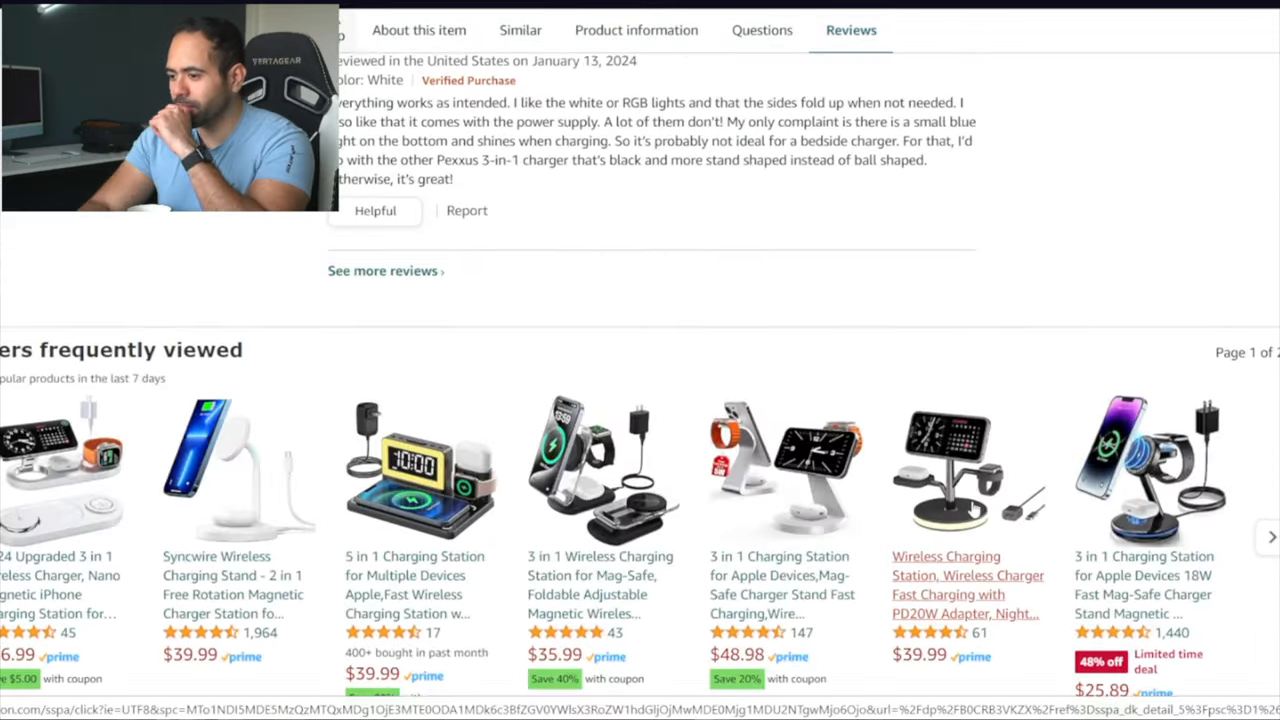